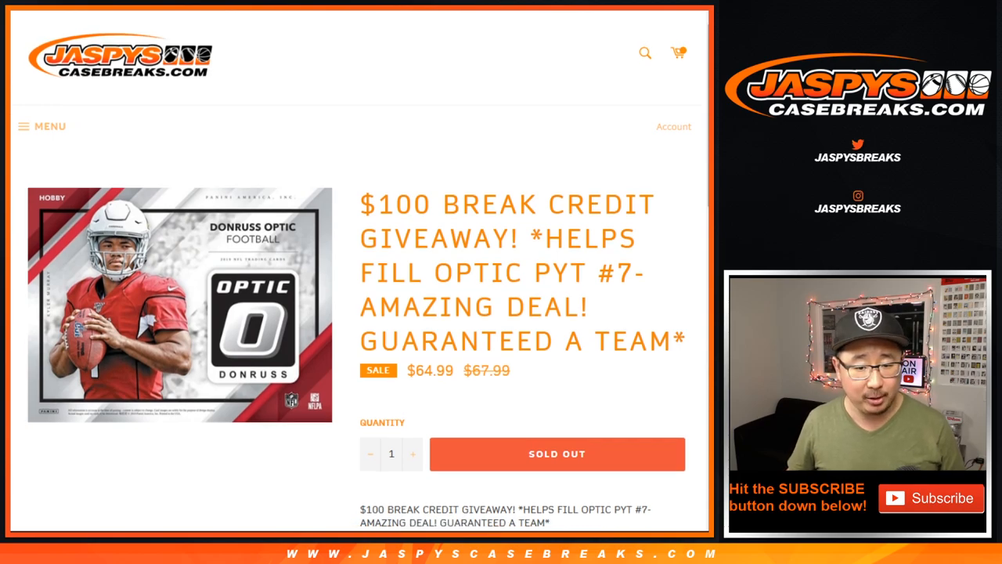
Scroll through the giveaway description and ten-team list on the Jaspys Casebreaks page
scroll("down", 3)
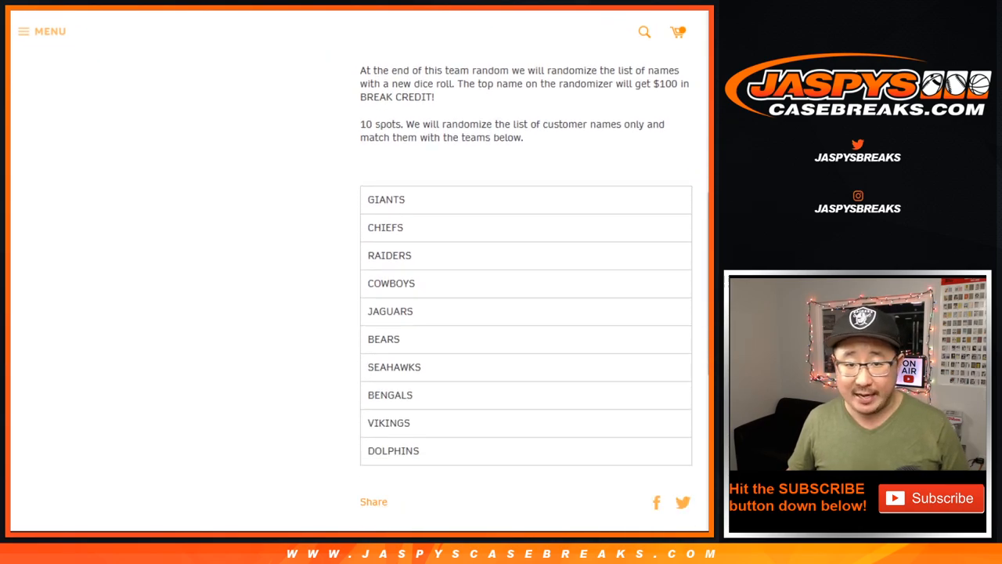
left_click_drag(385, 199, 389, 423)
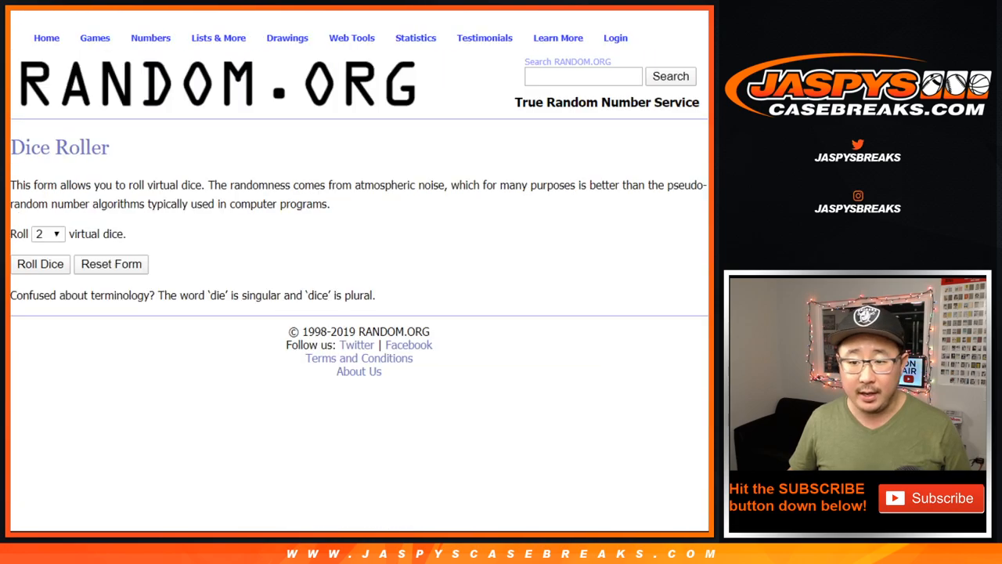
Randomize the ten customer names once in the List Randomizer
left_click(40, 263)
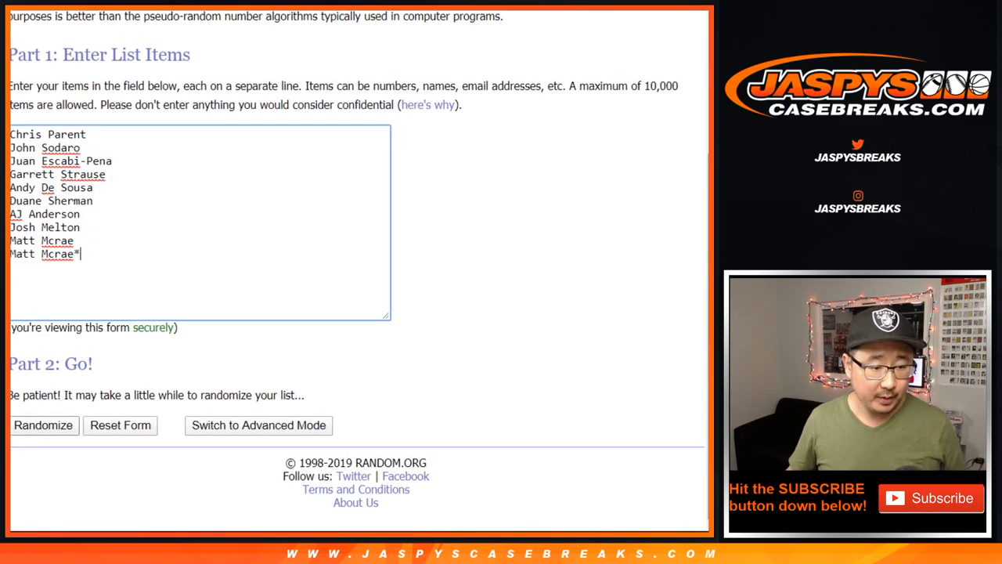
left_click(44, 426)
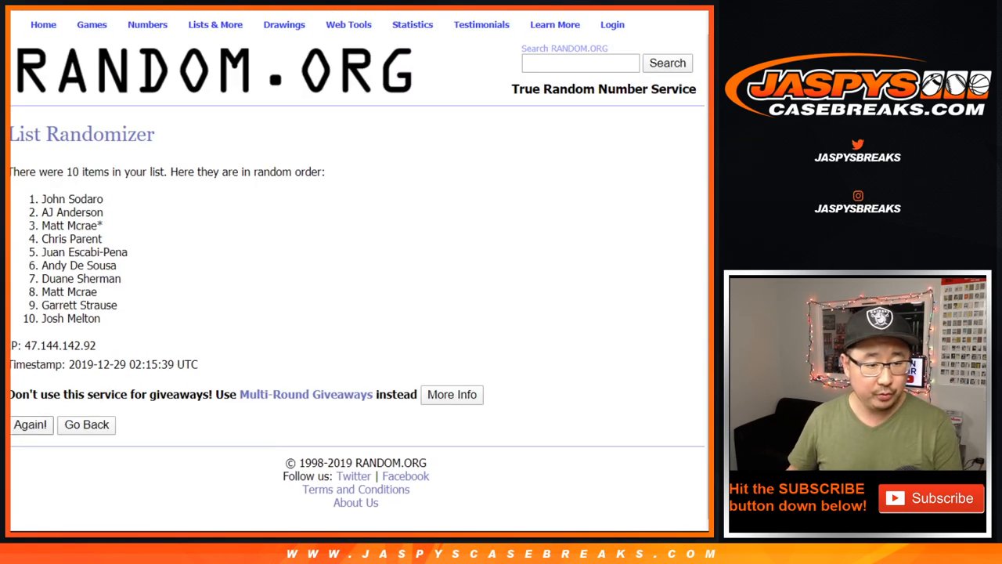
left_click(32, 425)
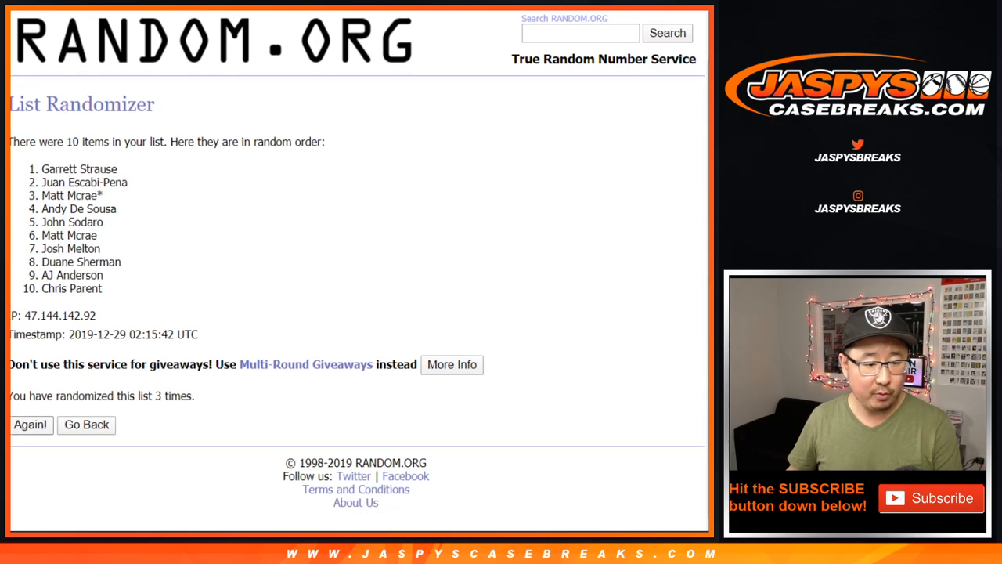
left_click(30, 425)
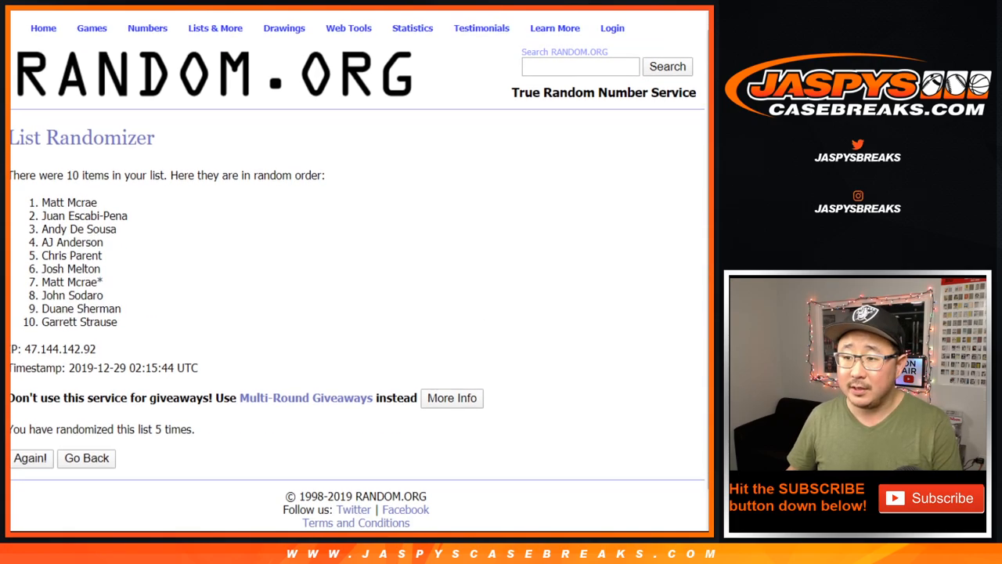
left_click(31, 457)
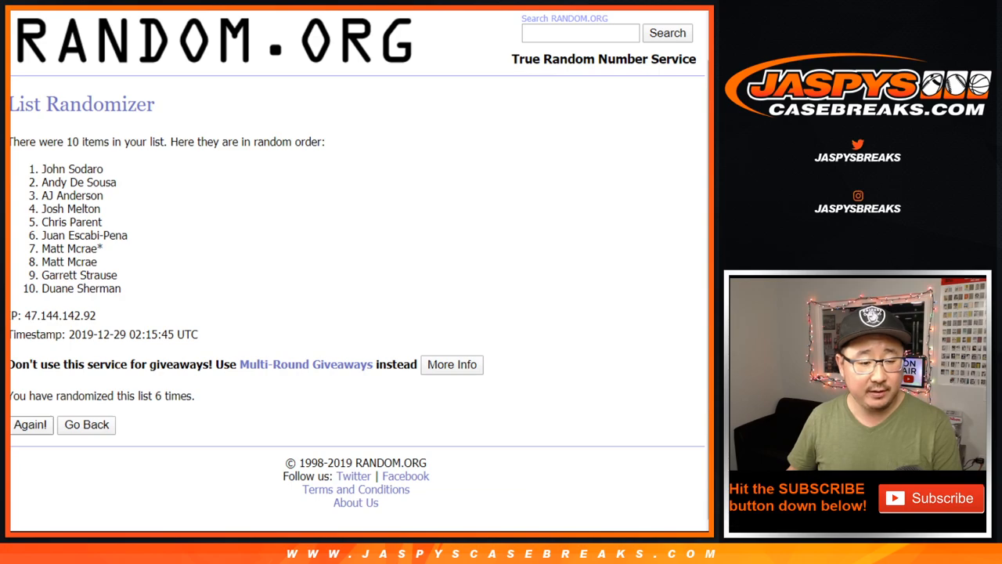
left_click(32, 425)
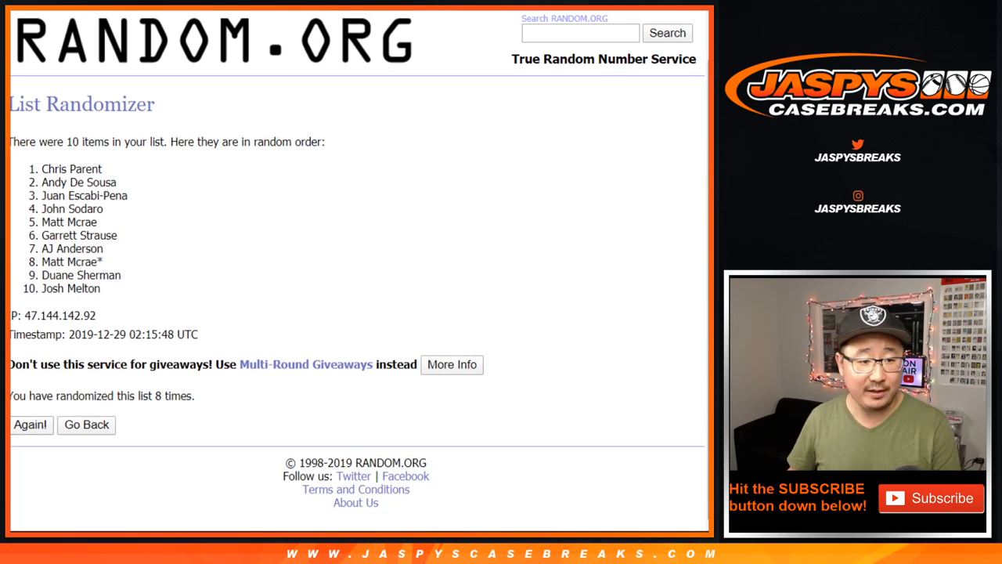
left_click(32, 425)
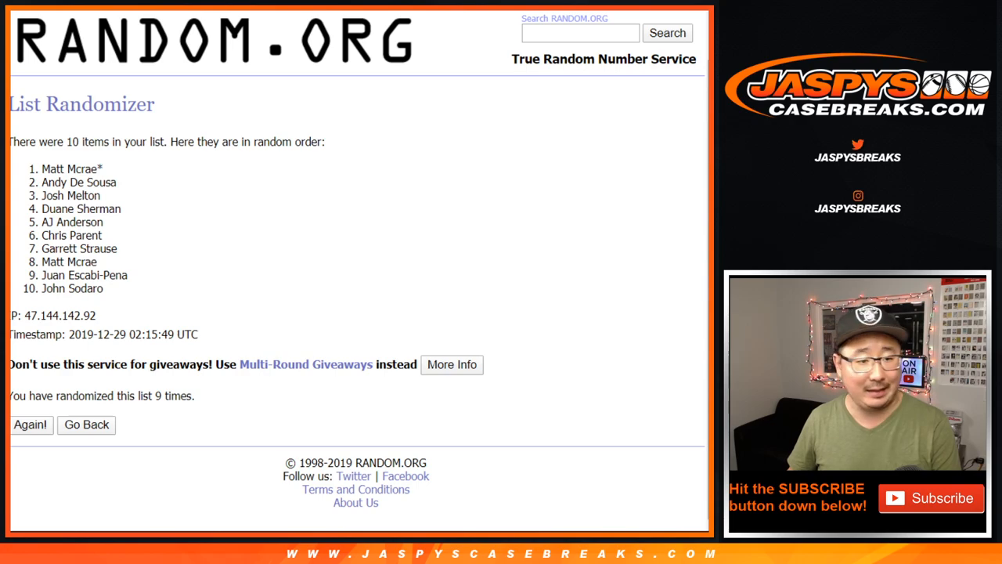
left_click_drag(42, 169, 100, 289)
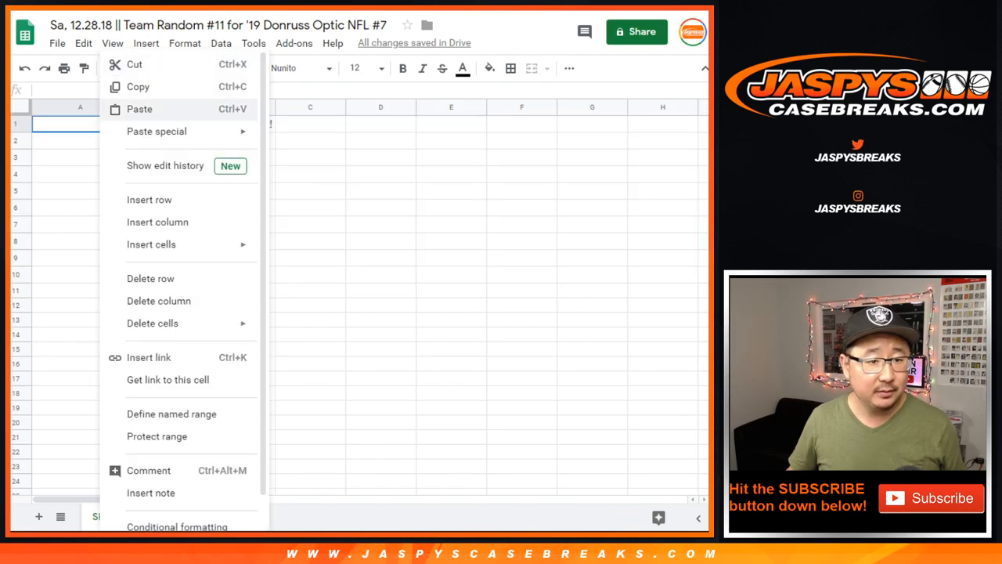
Paste the shuffled names into column A beside the teams and mark the top names with ^
left_click(138, 110)
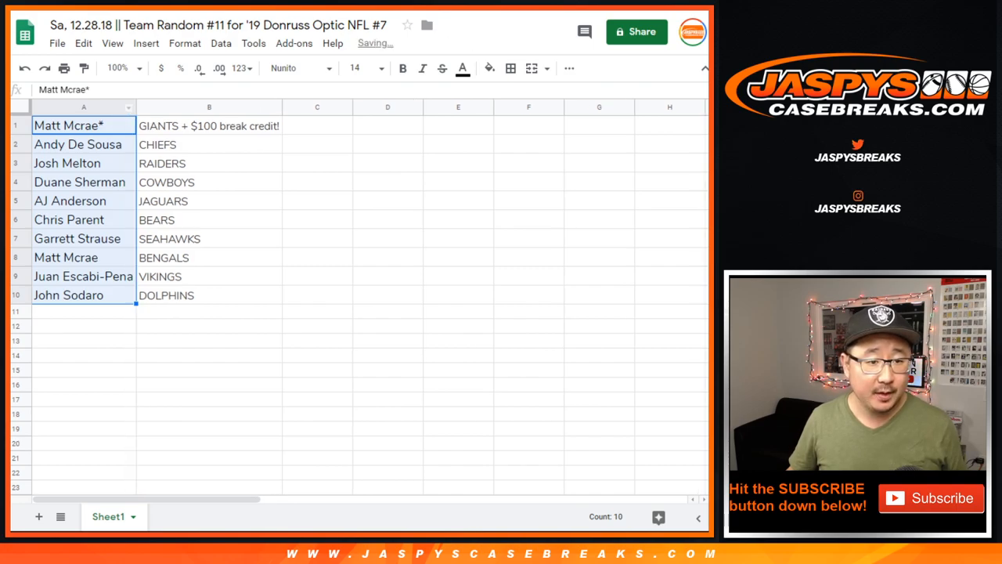
type("^")
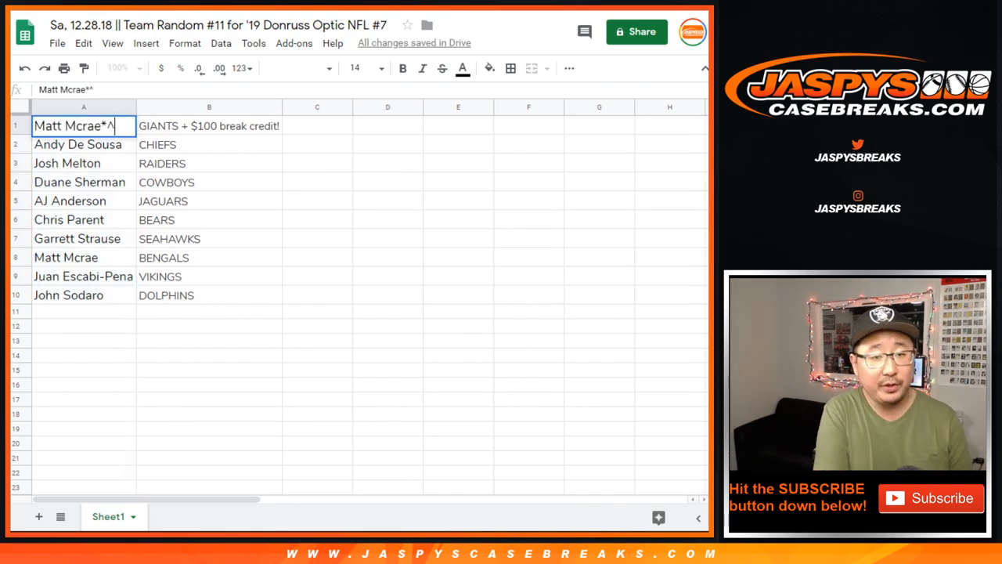
left_click(85, 163)
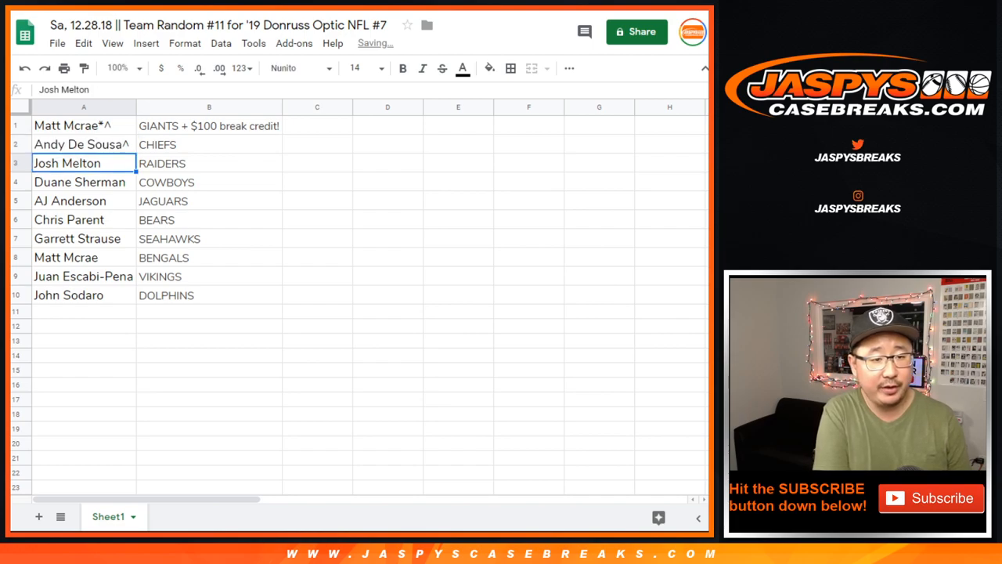
left_click(81, 144)
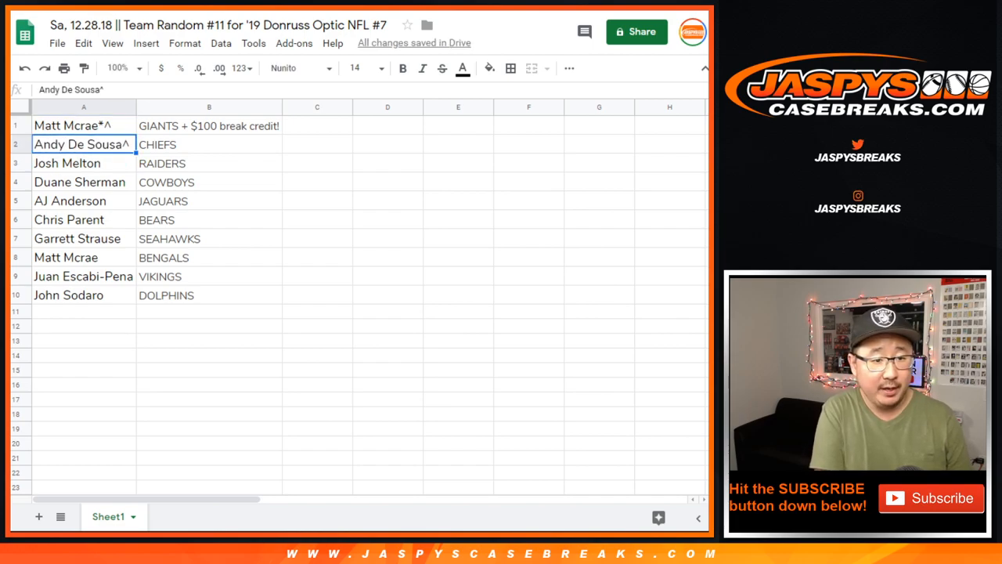